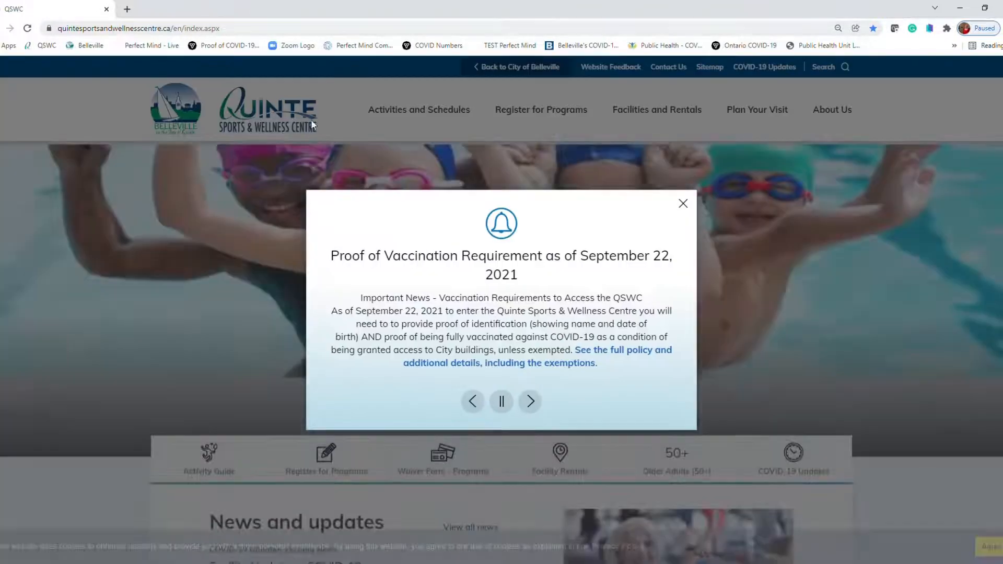
# - Dismiss the vaccination notice and choose Create a new account under Register for Programs
pyautogui.click(683, 203)
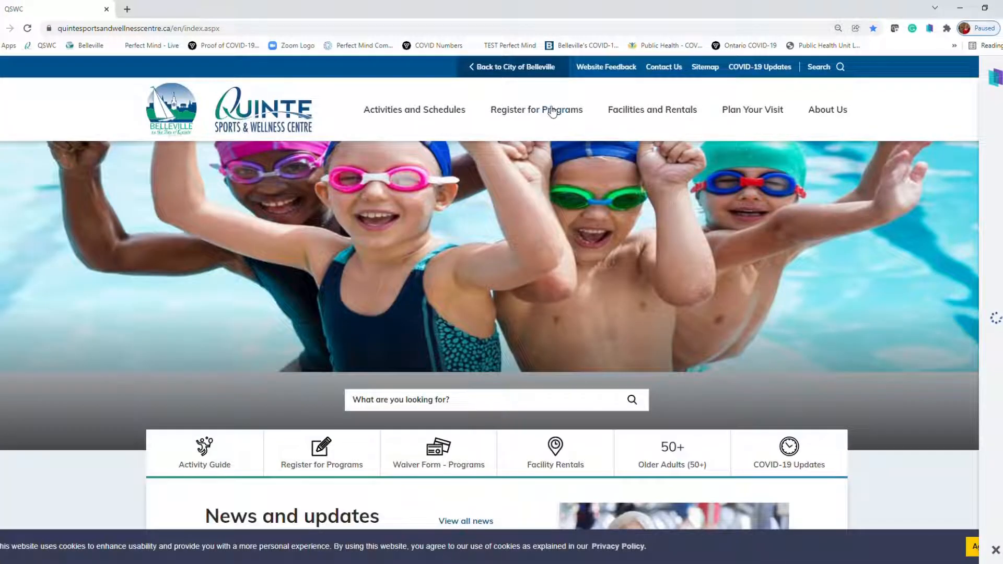
pyautogui.click(536, 110)
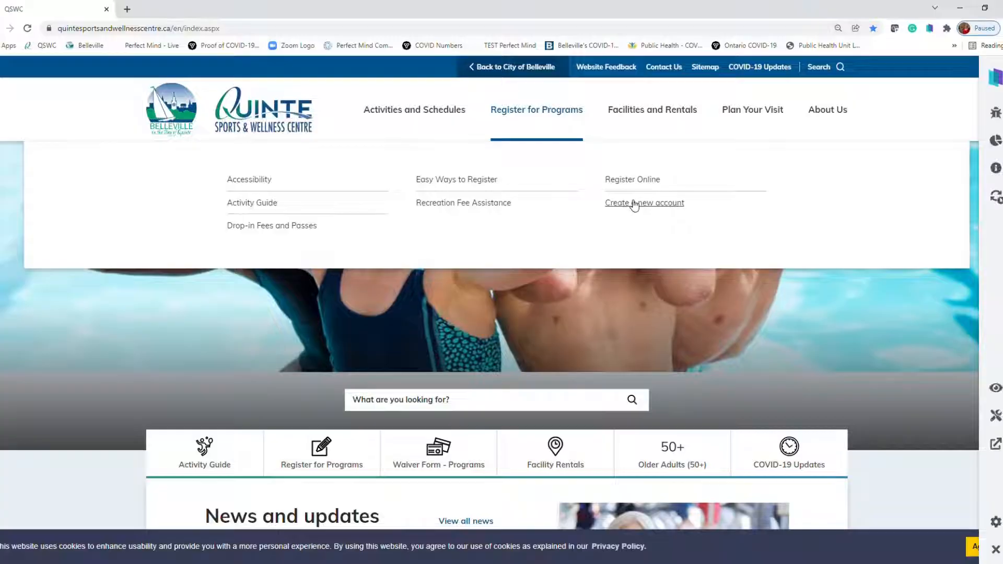
pyautogui.click(644, 203)
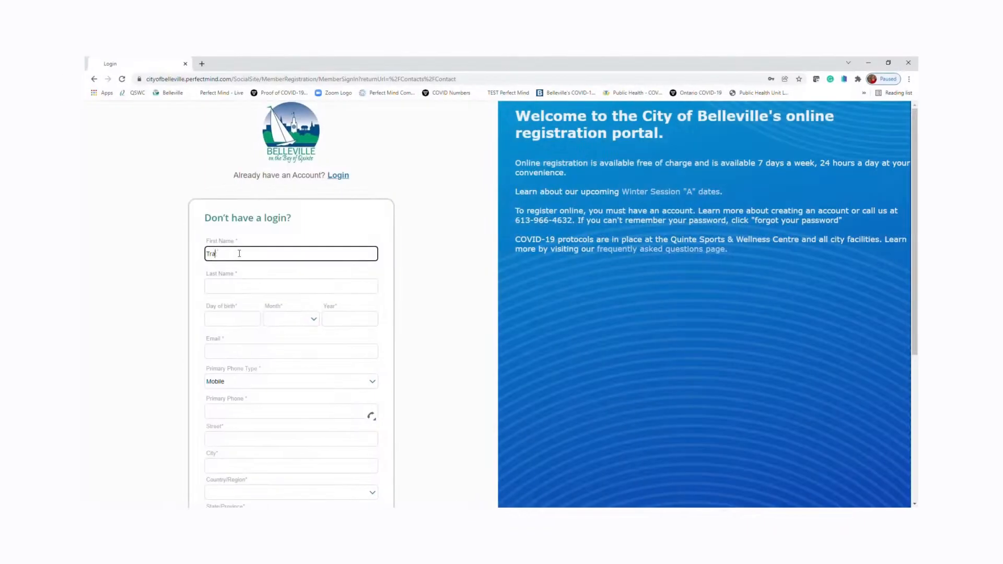
# - Enter the first name Lyle, a 1971 date of birth and the email address
pyautogui.write('Lyle')
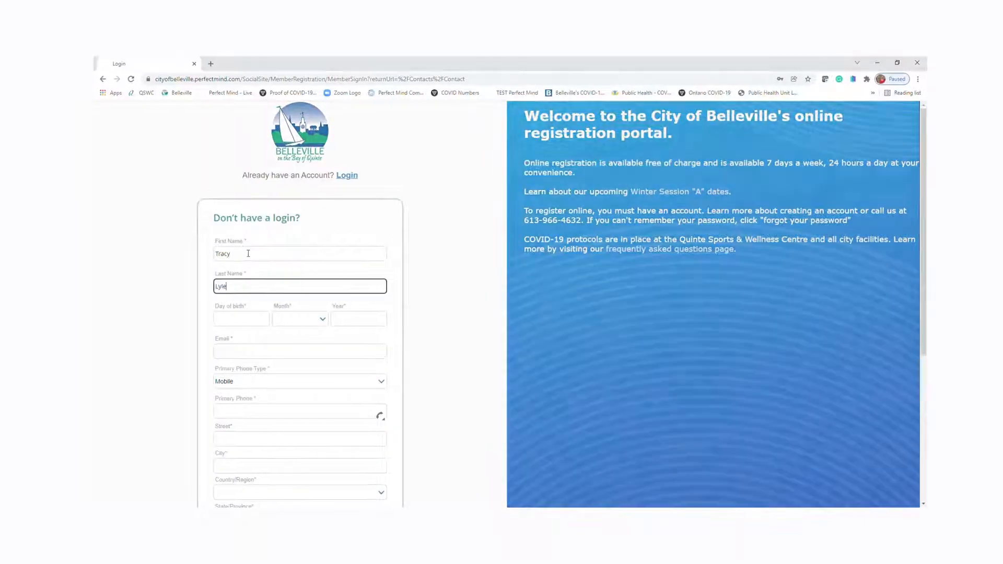
pyautogui.write('02')
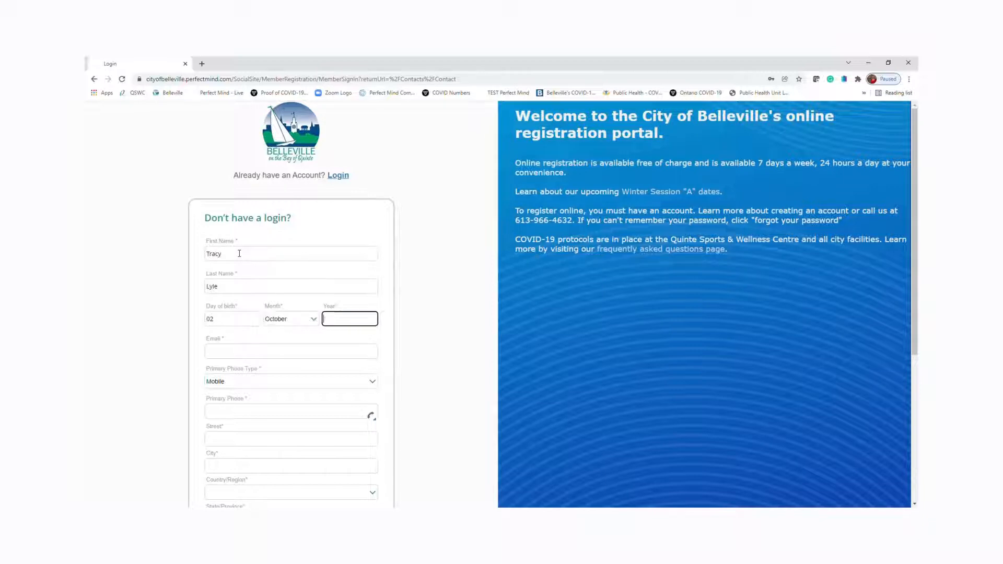
pyautogui.write('1971')
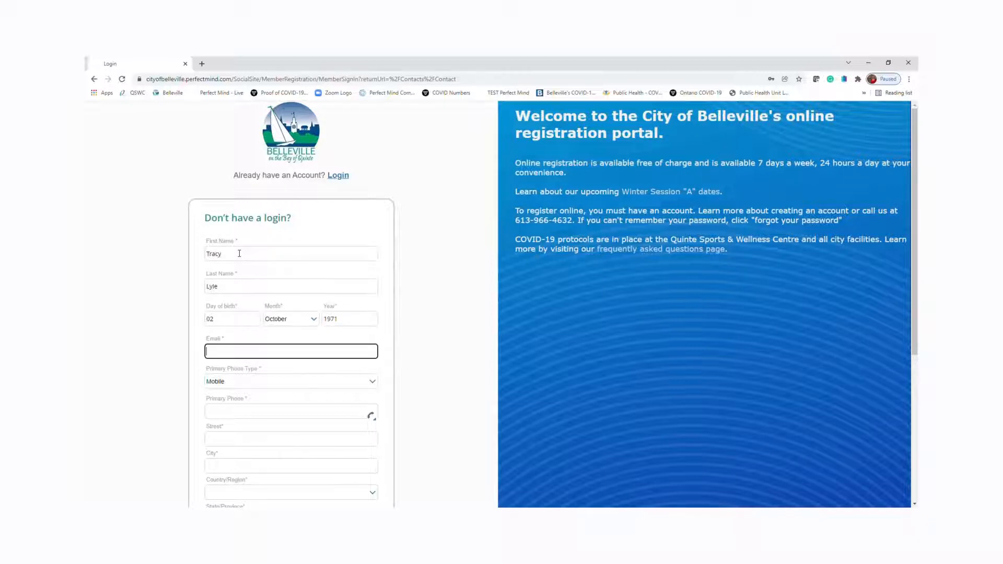
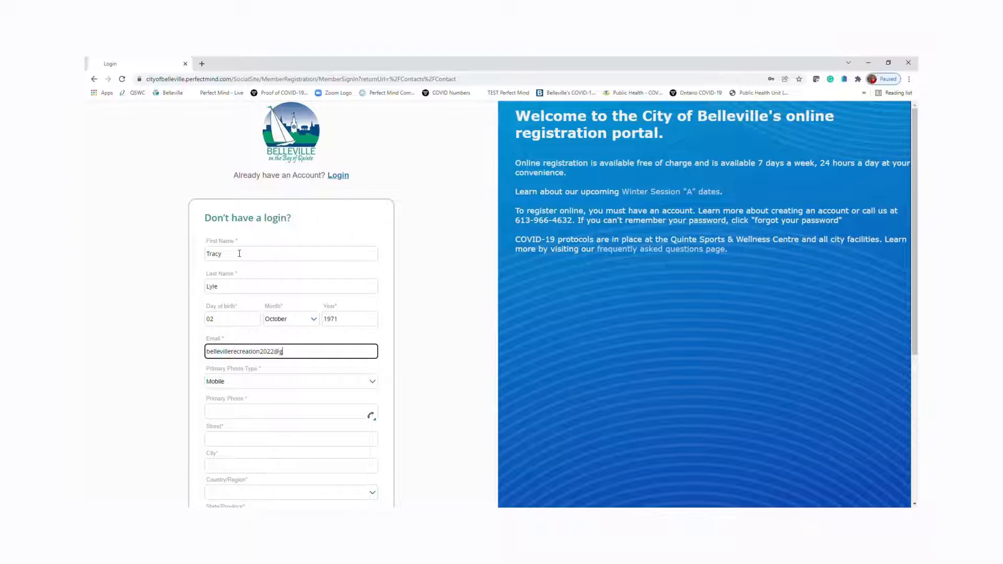
pyautogui.click(290, 412)
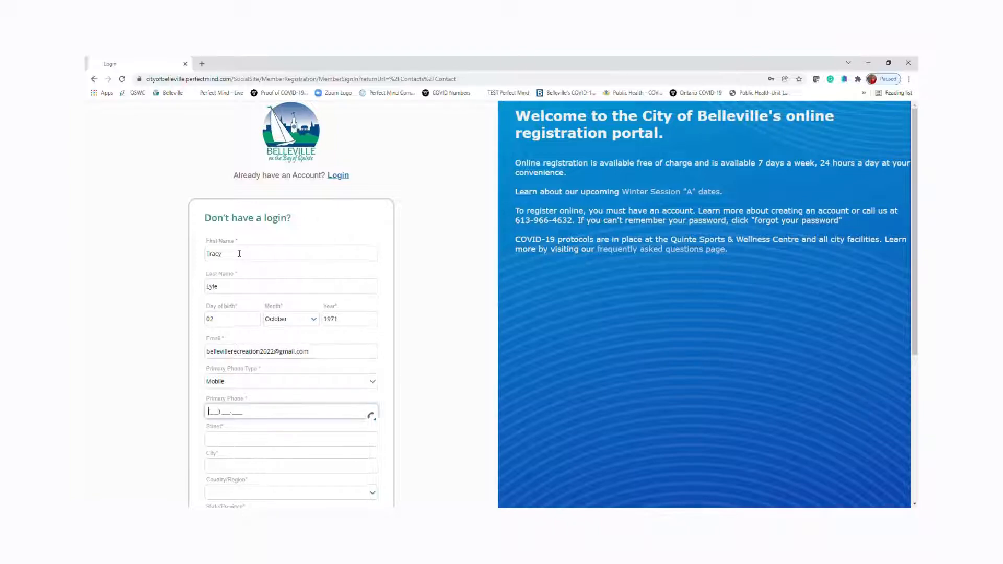
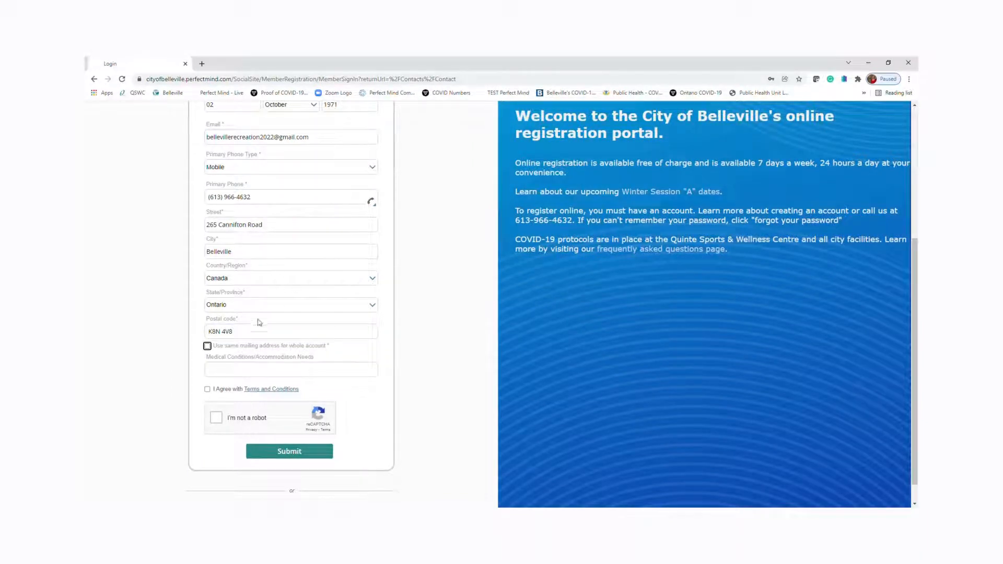
# - Use the same mailing address and add the medical note 'allergic to bees'
pyautogui.click(207, 346)
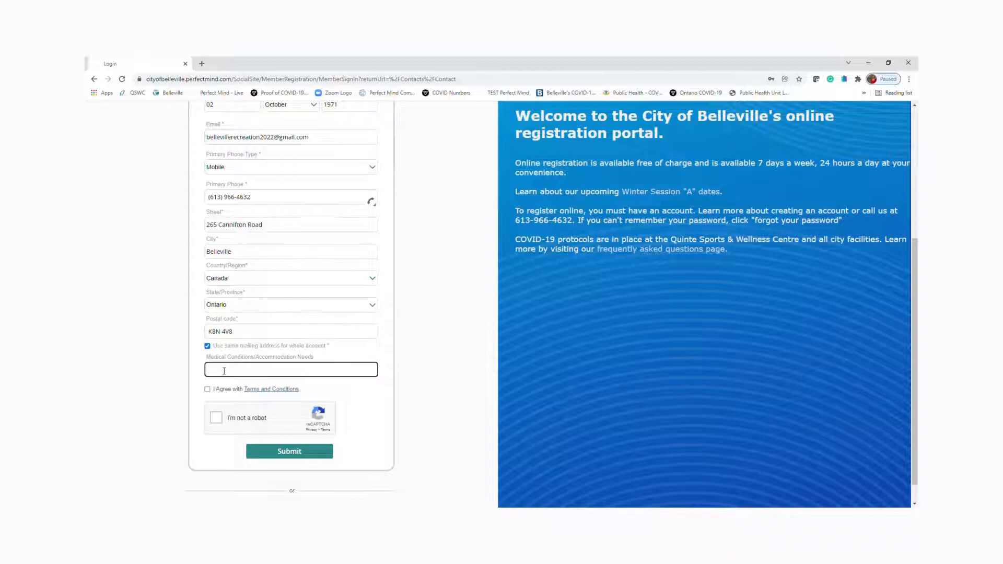
pyautogui.write('allergic to')
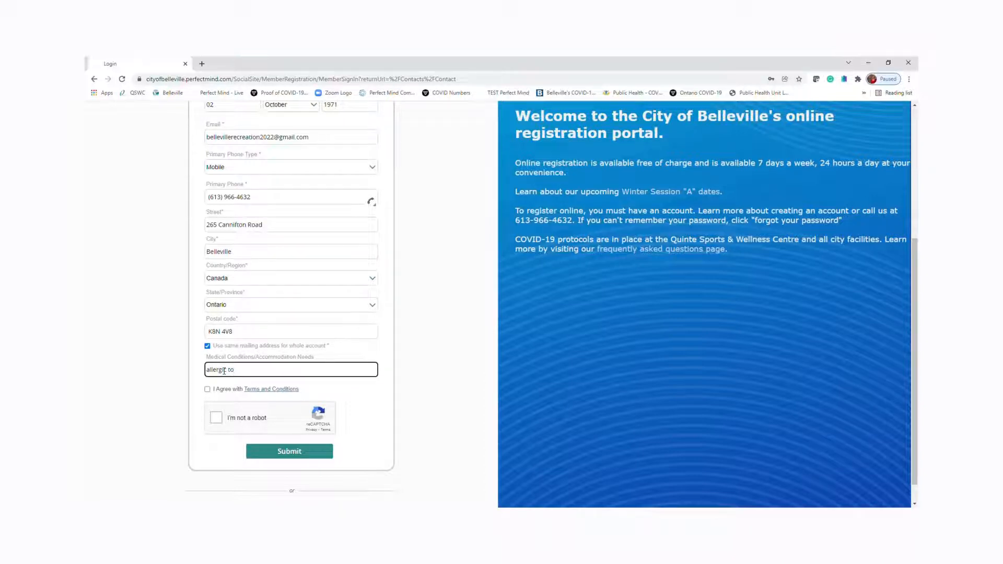
pyautogui.write('bees')
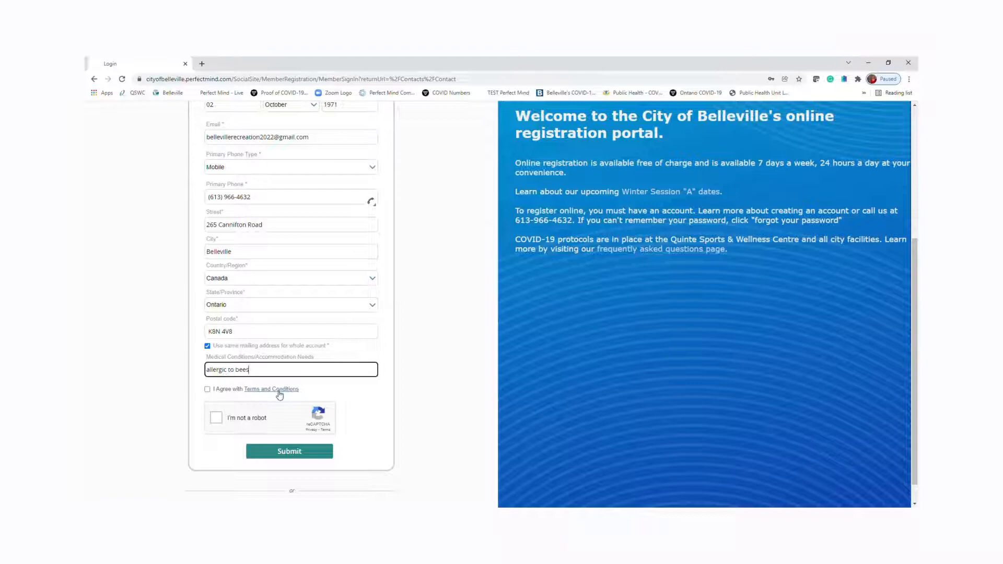
# - Review and agree to the terms and conditions
pyautogui.click(271, 389)
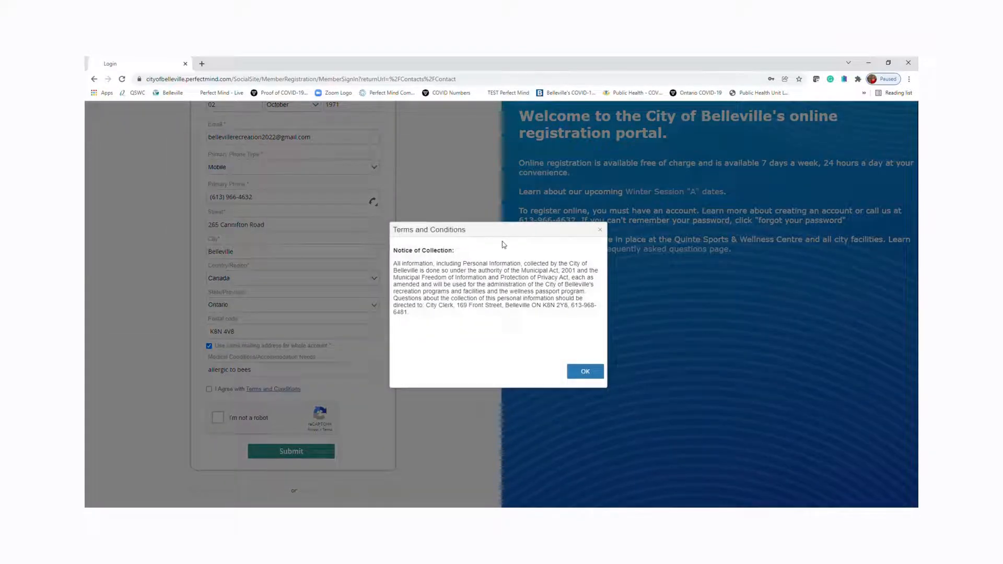
pyautogui.click(585, 372)
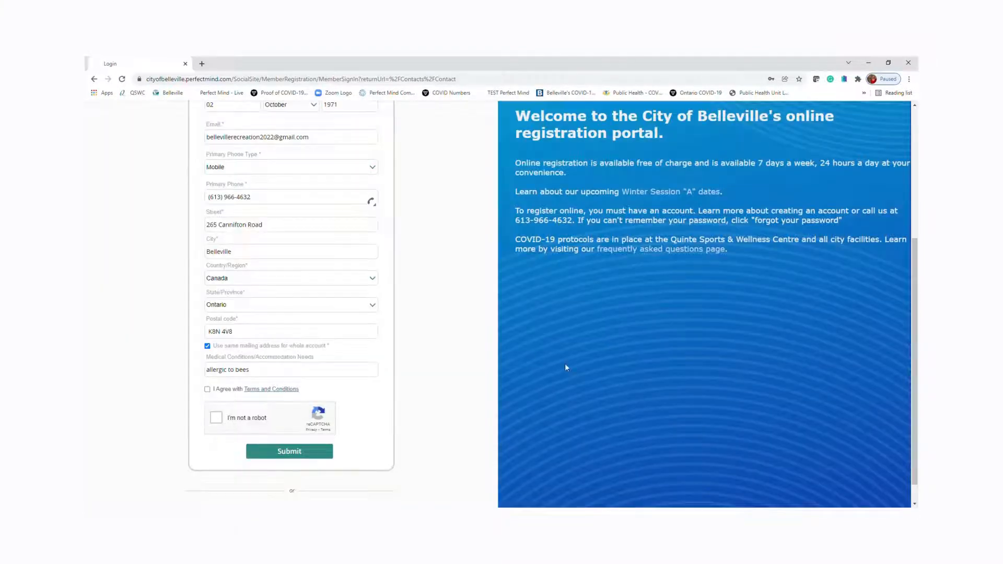
pyautogui.click(207, 389)
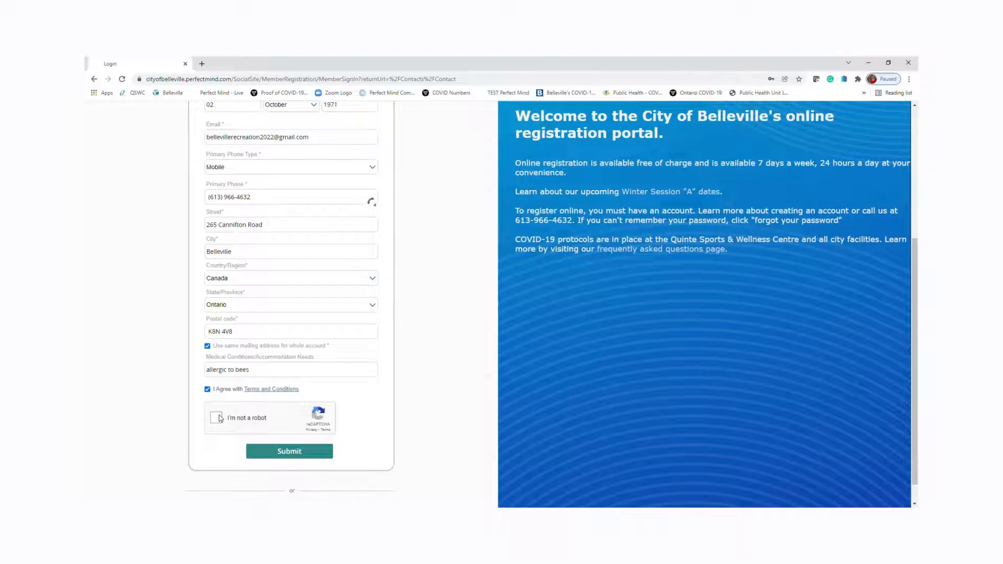
# - Pass the palm-tree reCAPTCHA check and submit the registration
pyautogui.click(214, 418)
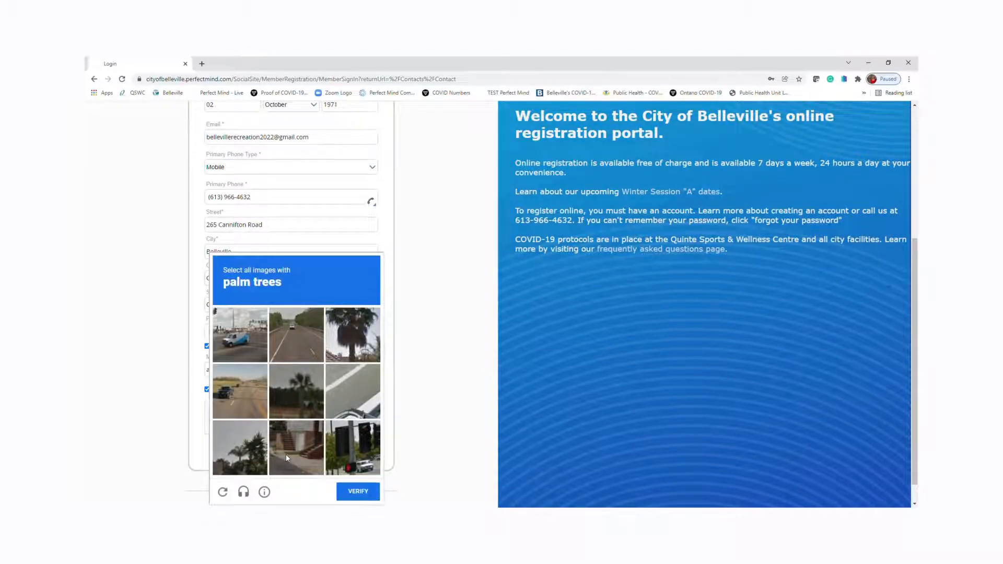
pyautogui.click(353, 334)
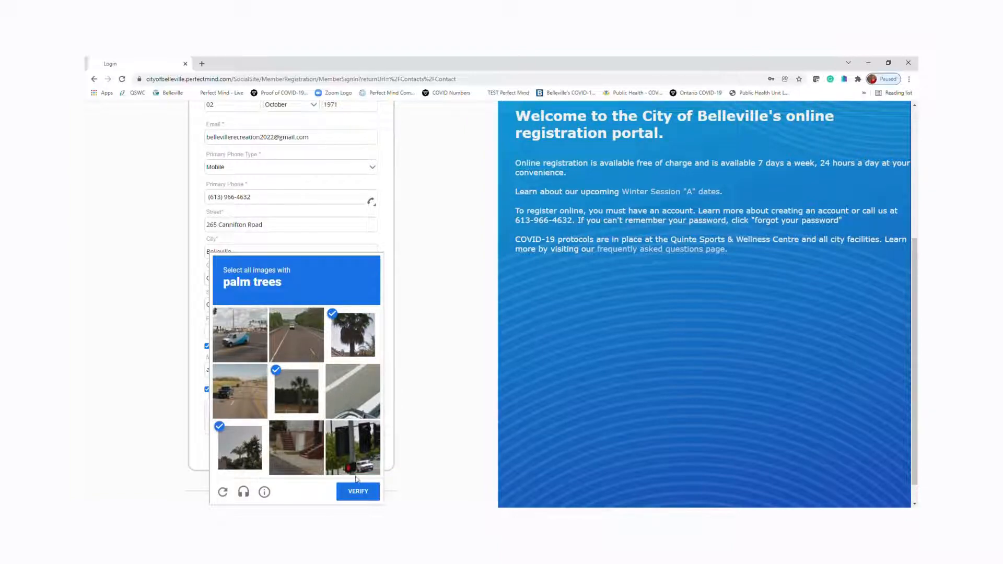
pyautogui.click(358, 492)
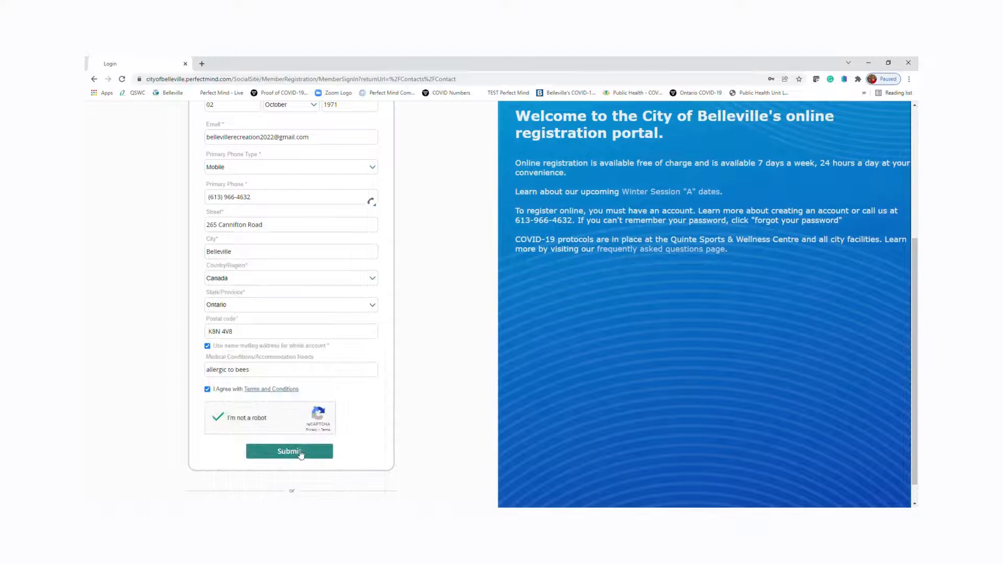
pyautogui.click(297, 451)
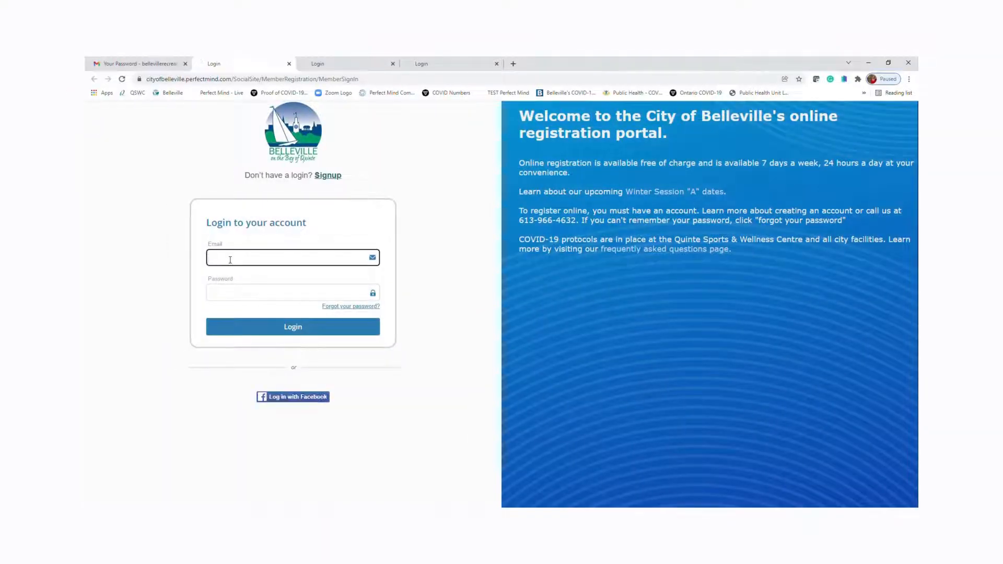
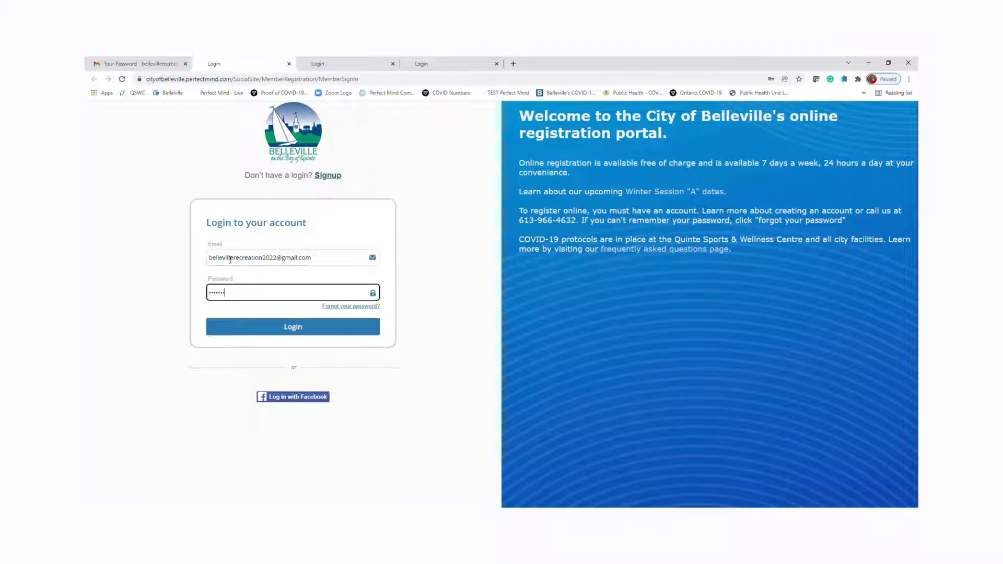
# - Log in with the Gmail address and the temporary password
pyautogui.click(292, 327)
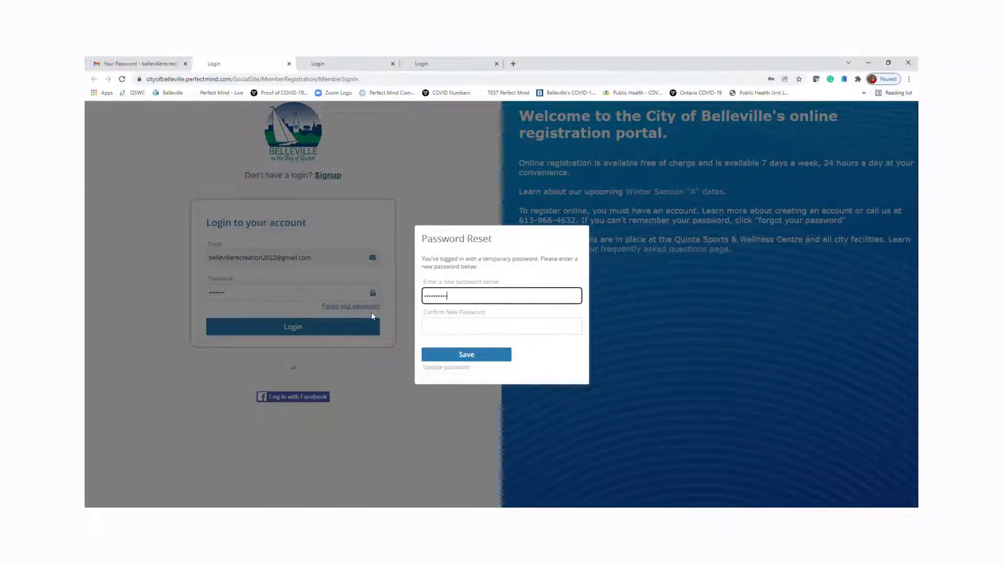
# - Save the new password and acknowledge the change confirmation
pyautogui.write('••')
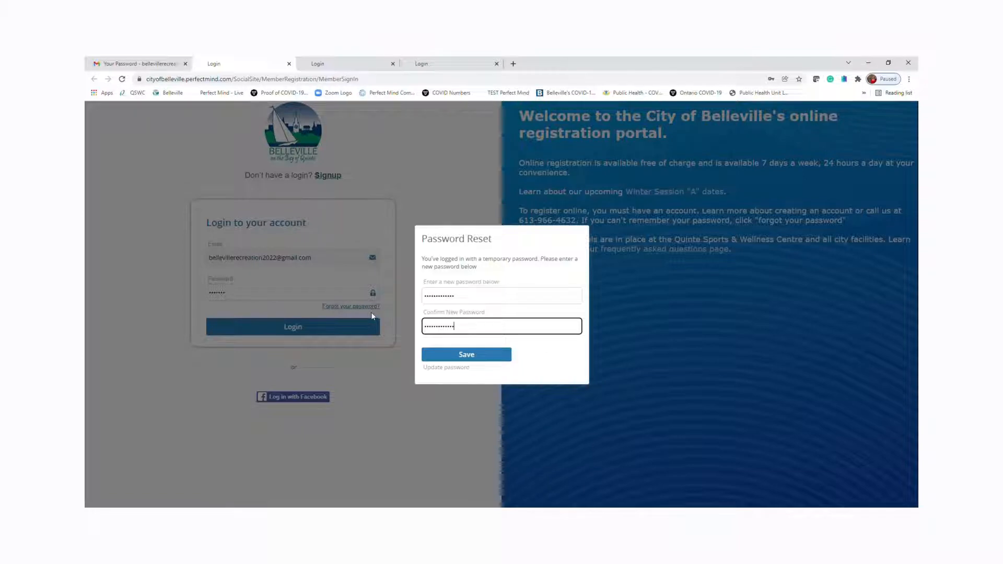
pyautogui.click(466, 354)
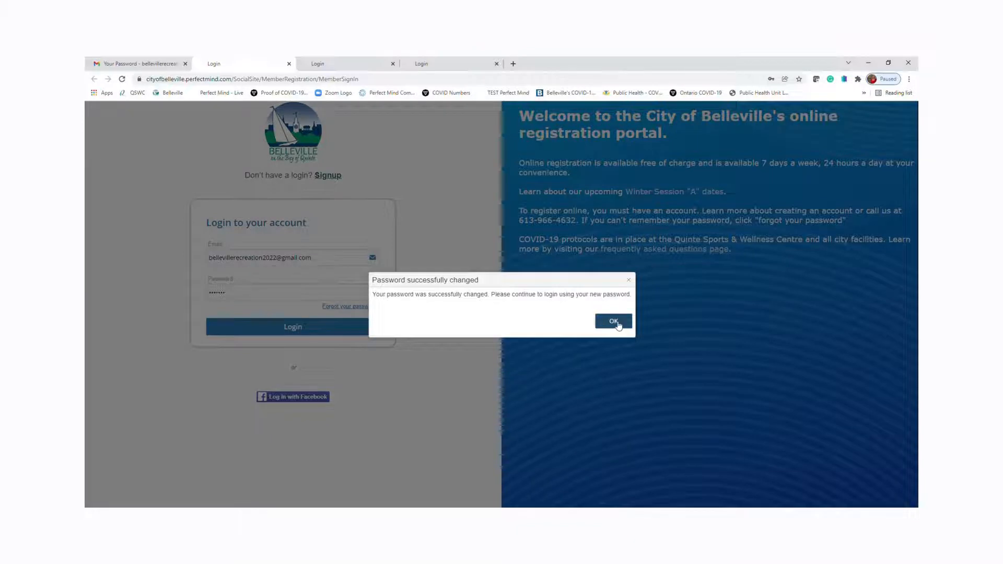
pyautogui.click(613, 321)
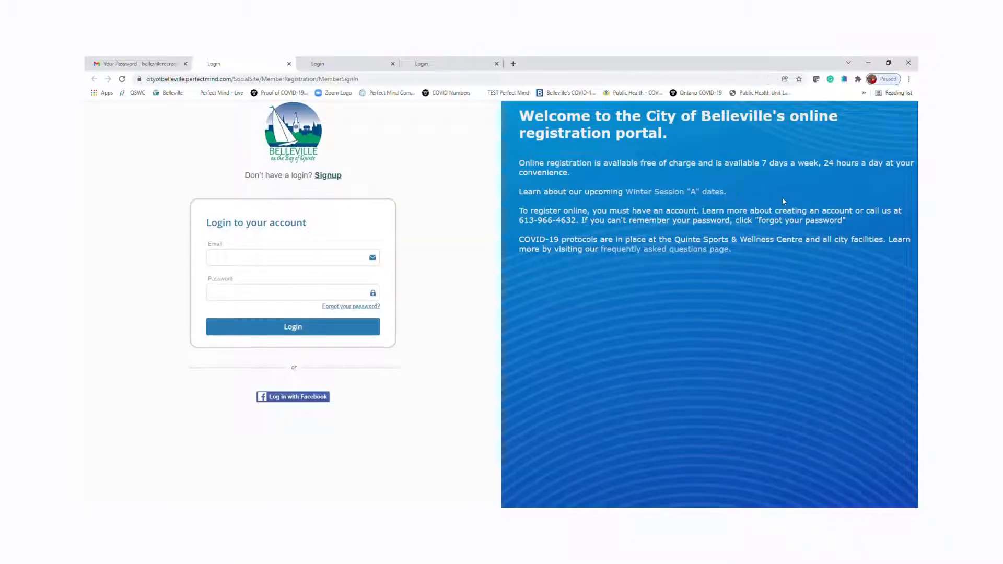
# - Log in with the account email and the new password
pyautogui.click(292, 257)
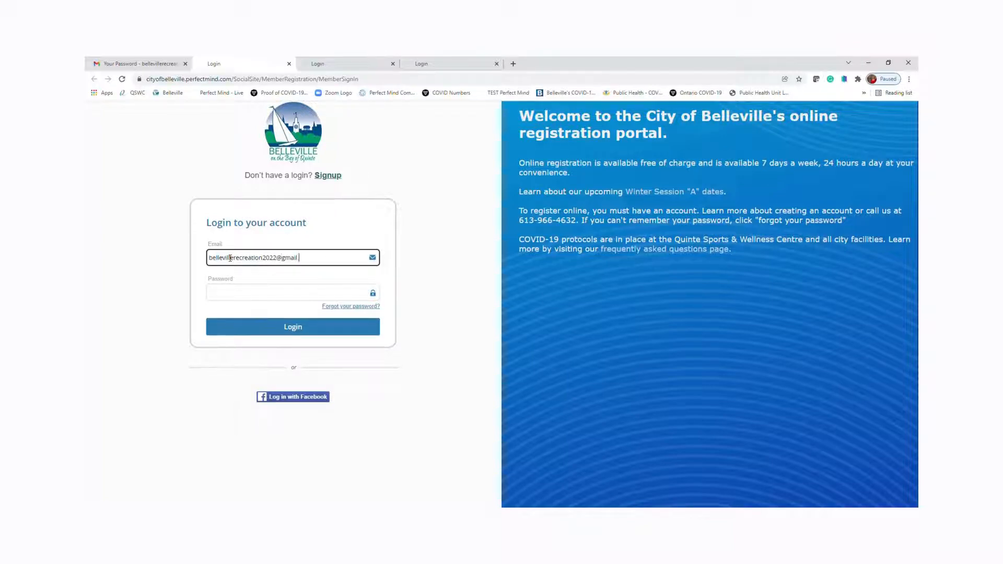
pyautogui.click(293, 292)
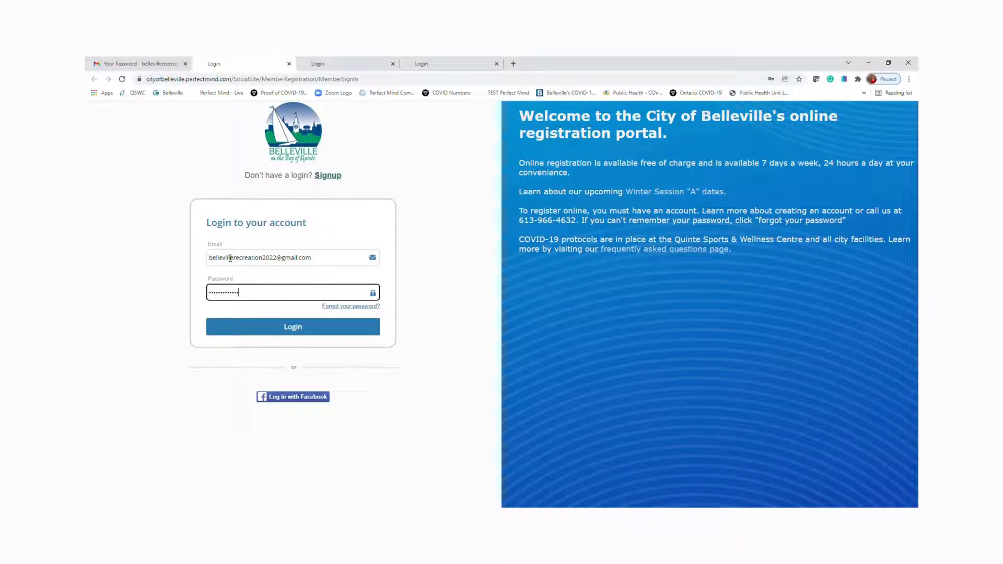
pyautogui.click(293, 326)
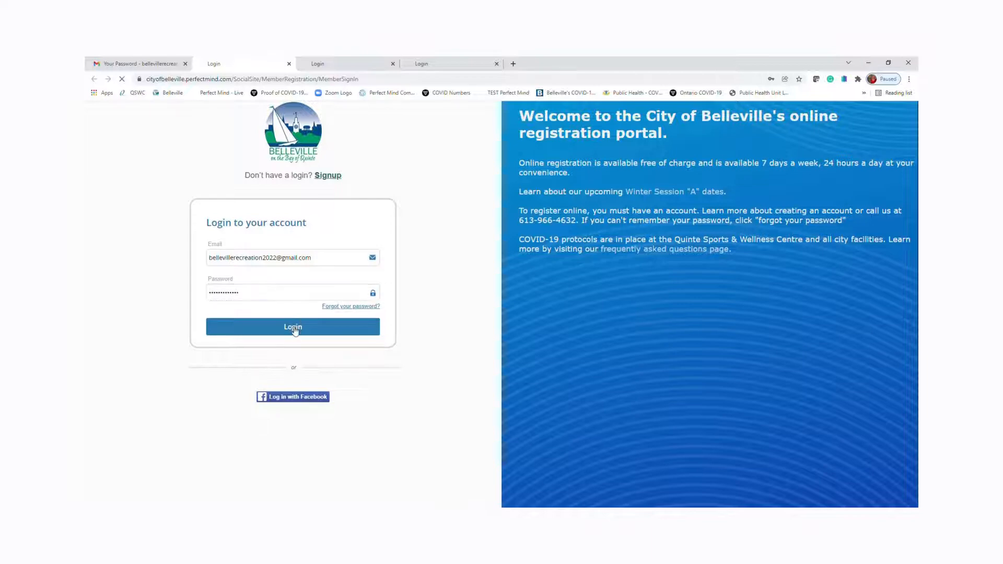
pyautogui.click(293, 326)
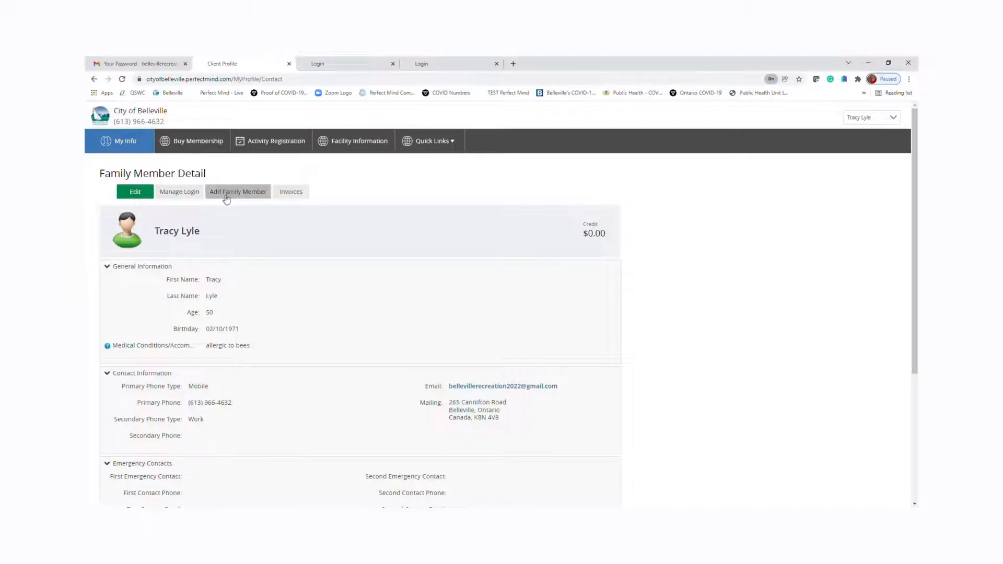
pyautogui.moveTo(218, 183)
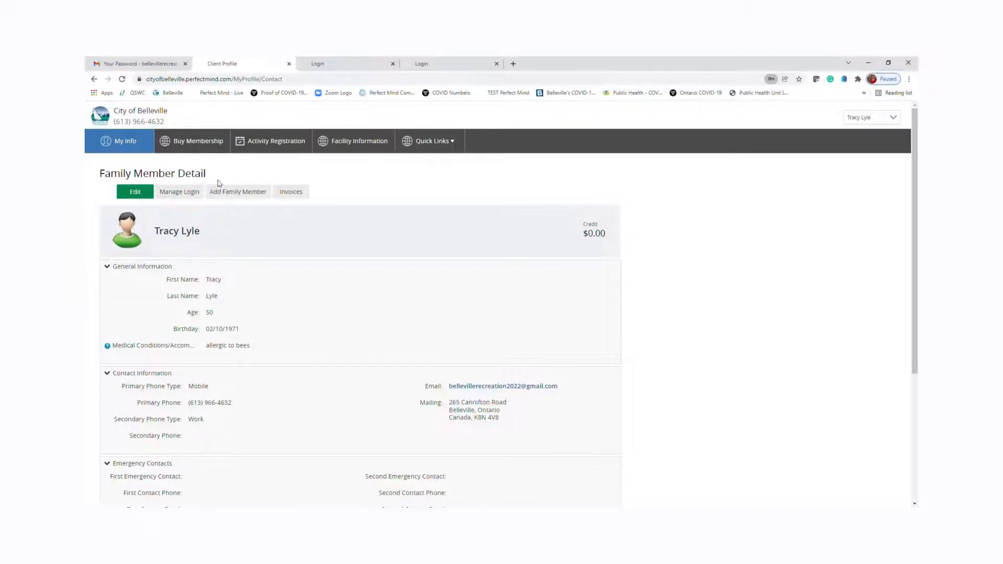
# - Go through Activity Registration and My Info to the Add Family Member form
pyautogui.click(276, 140)
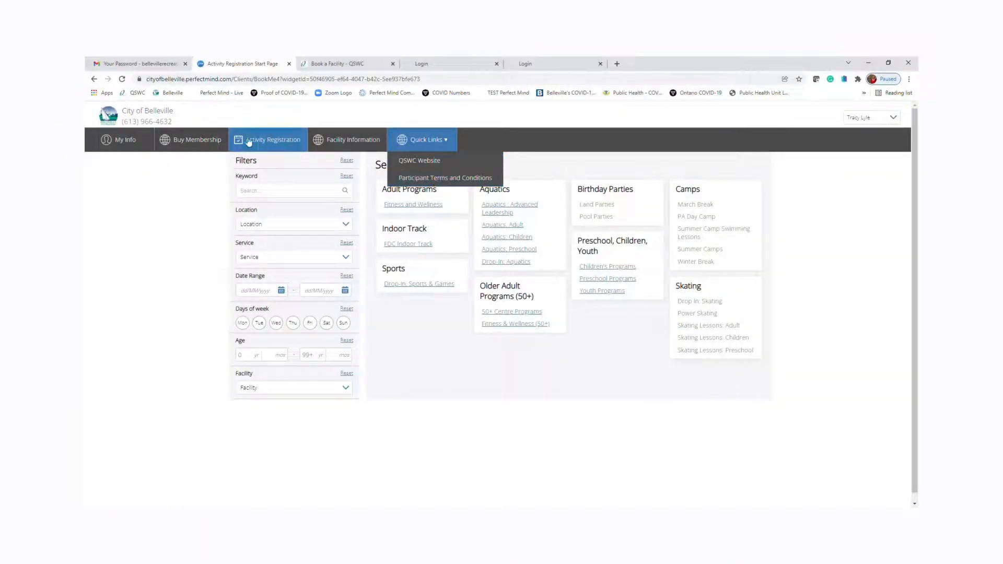
pyautogui.click(126, 140)
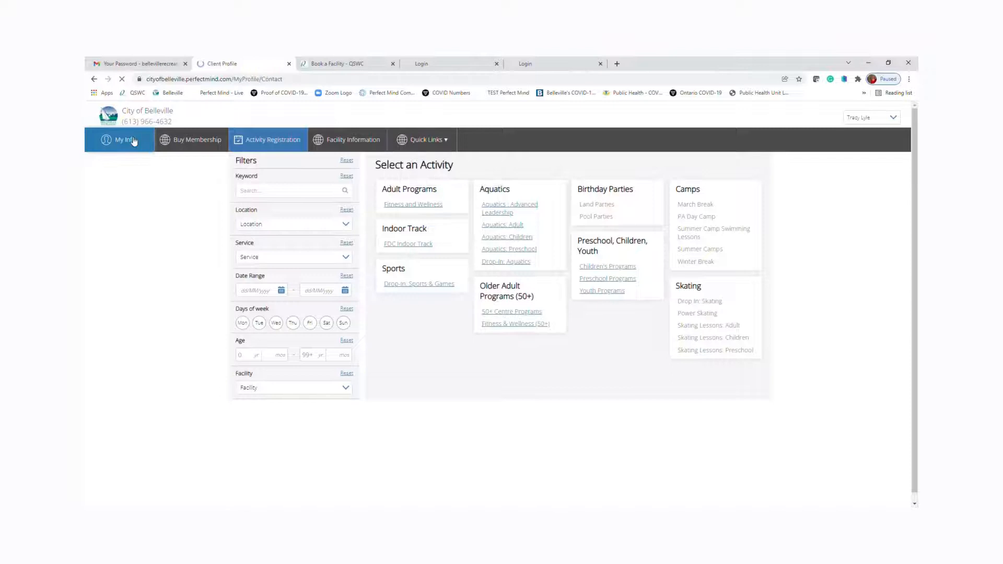
pyautogui.click(124, 140)
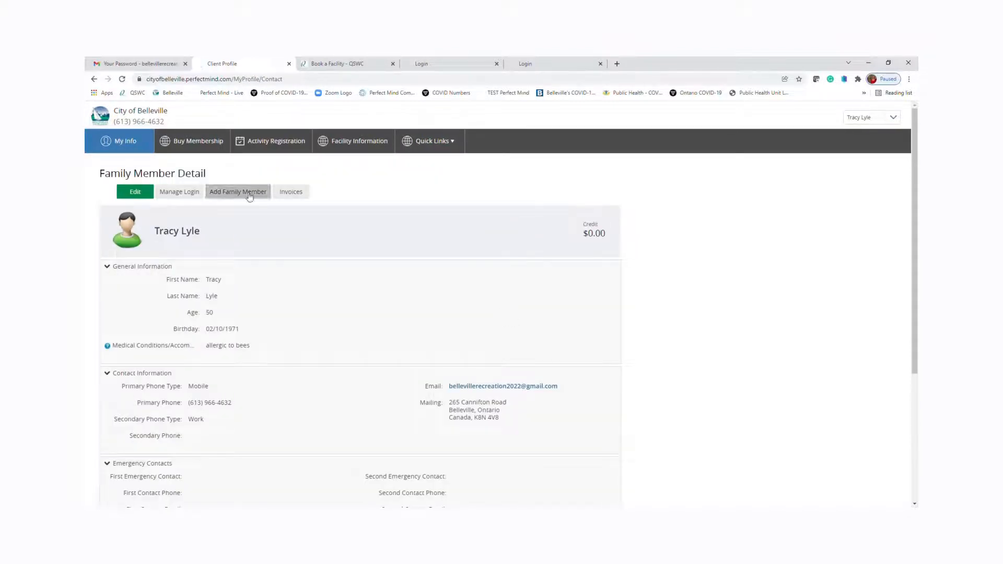
pyautogui.click(237, 191)
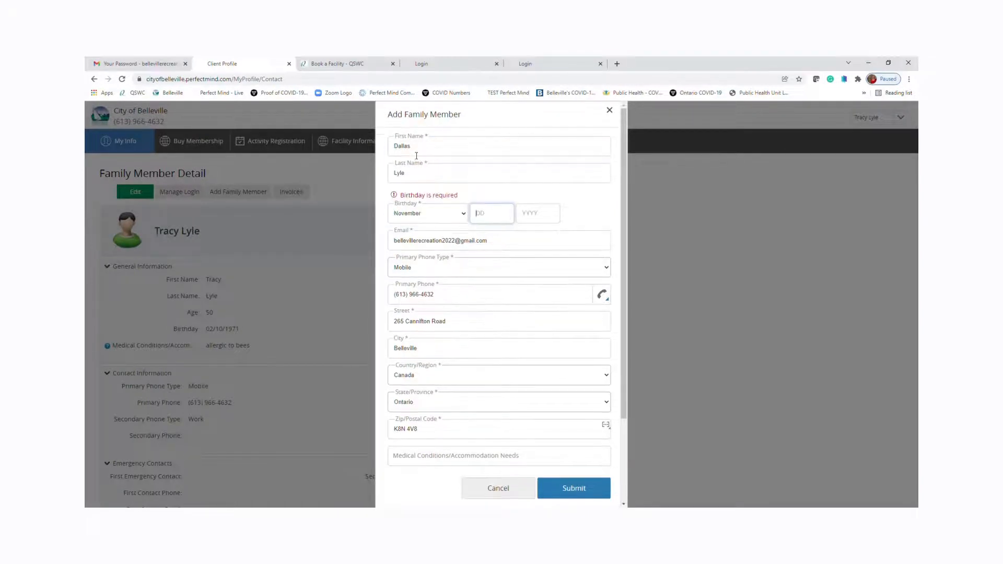
# - Enter birthday 28, 2001 and the demerol allergy note, then submit the family member
pyautogui.write('28')
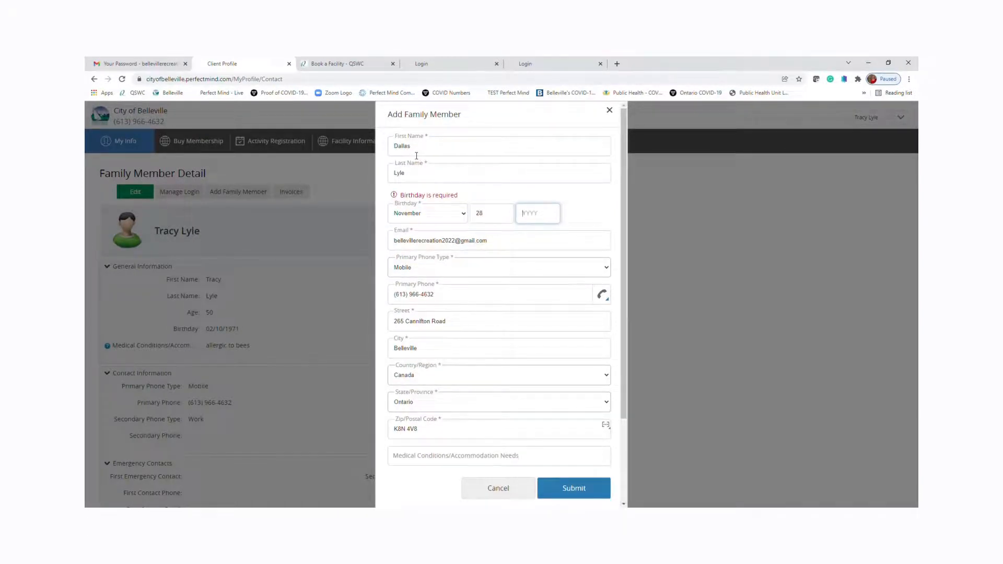
pyautogui.write('2001')
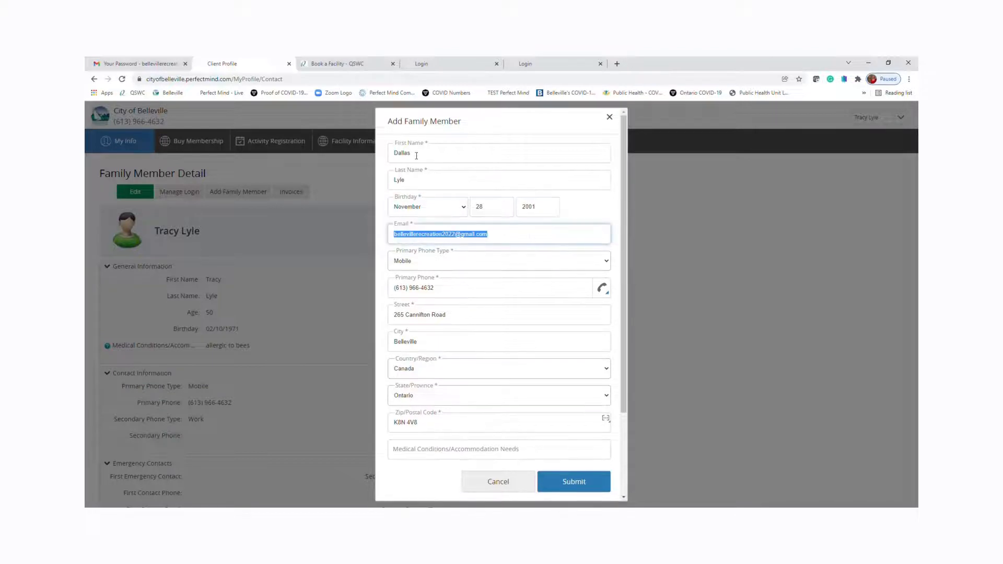
pyautogui.moveTo(451, 297)
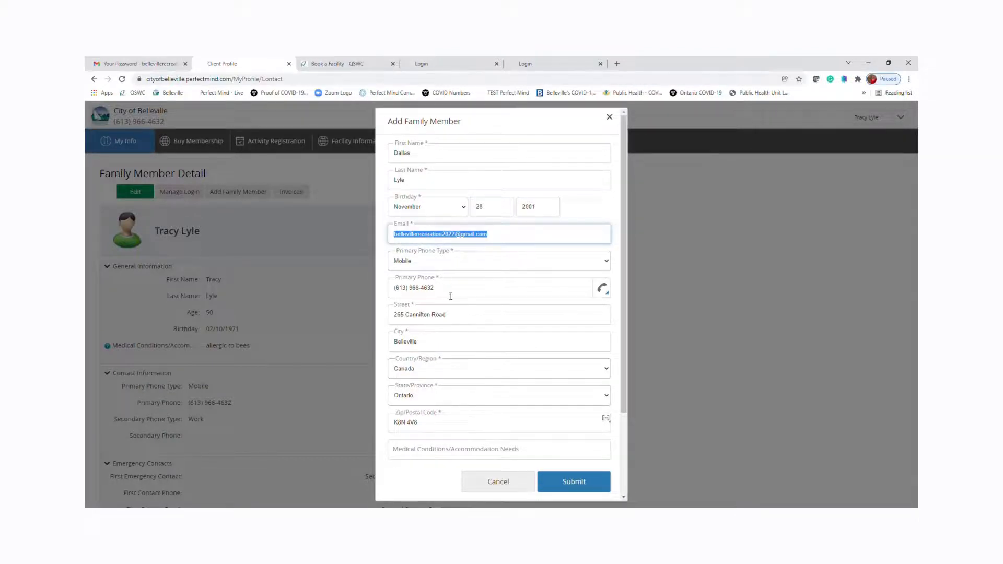
pyautogui.scroll(-3)
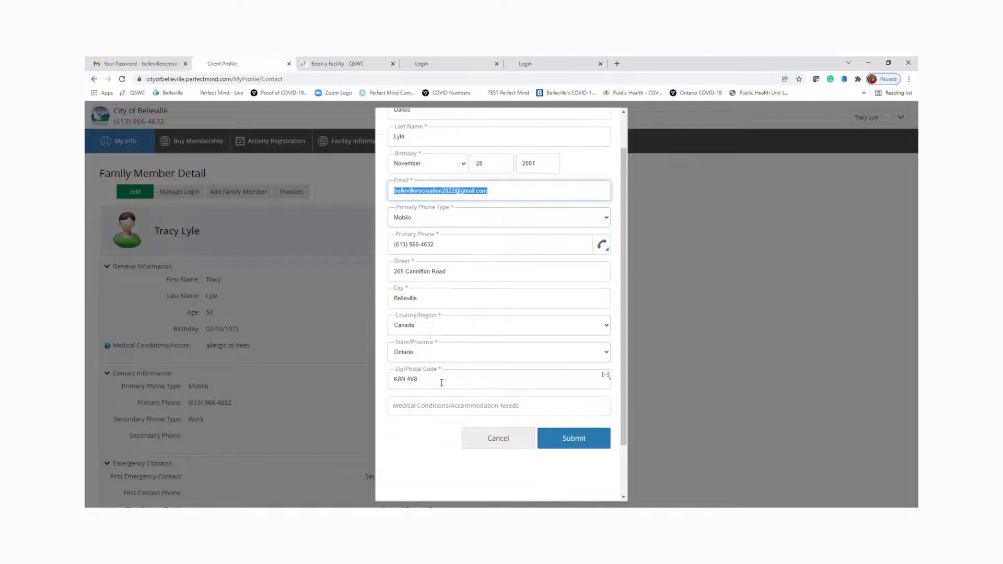
pyautogui.click(499, 406)
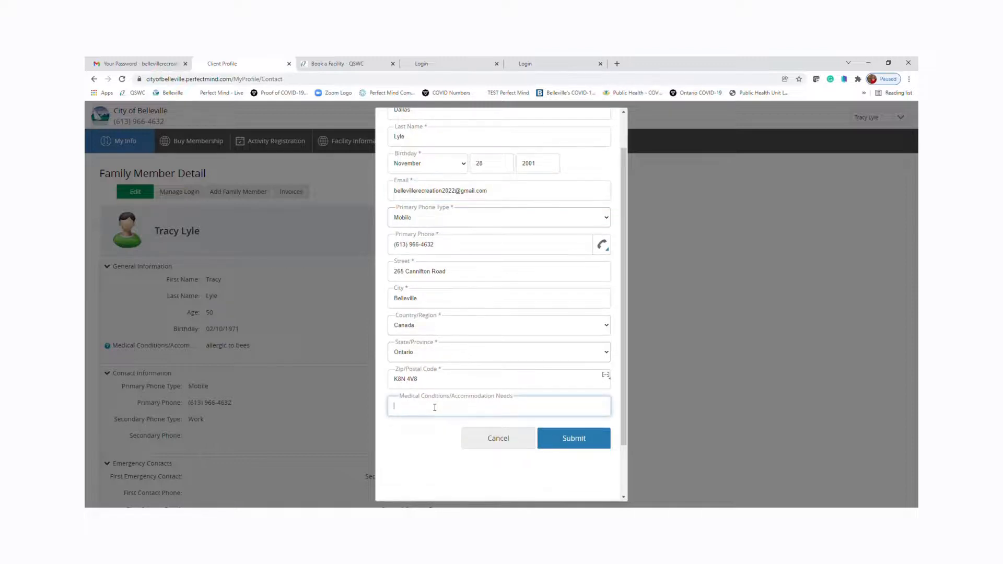
pyautogui.write('allergic to demerol')
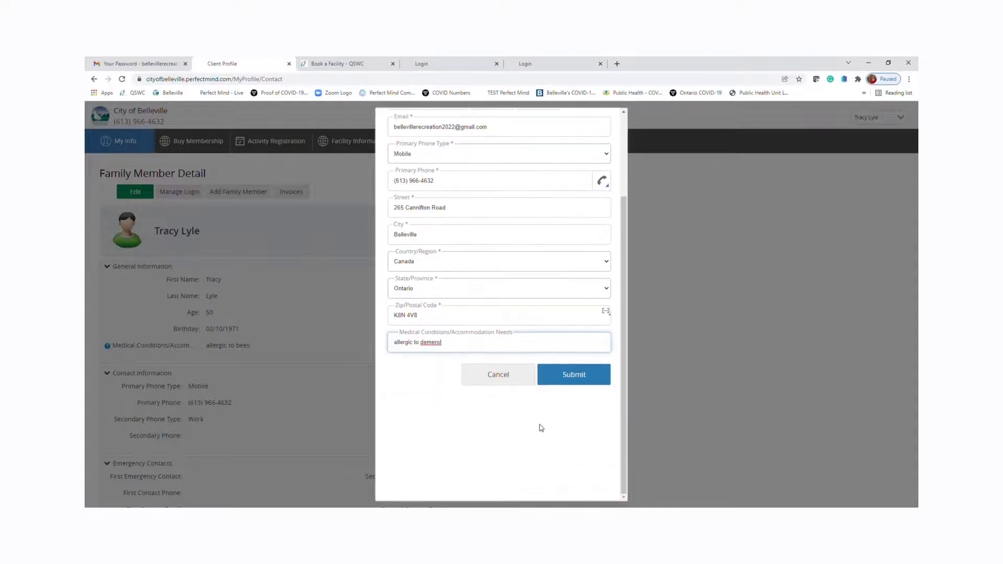
pyautogui.click(574, 375)
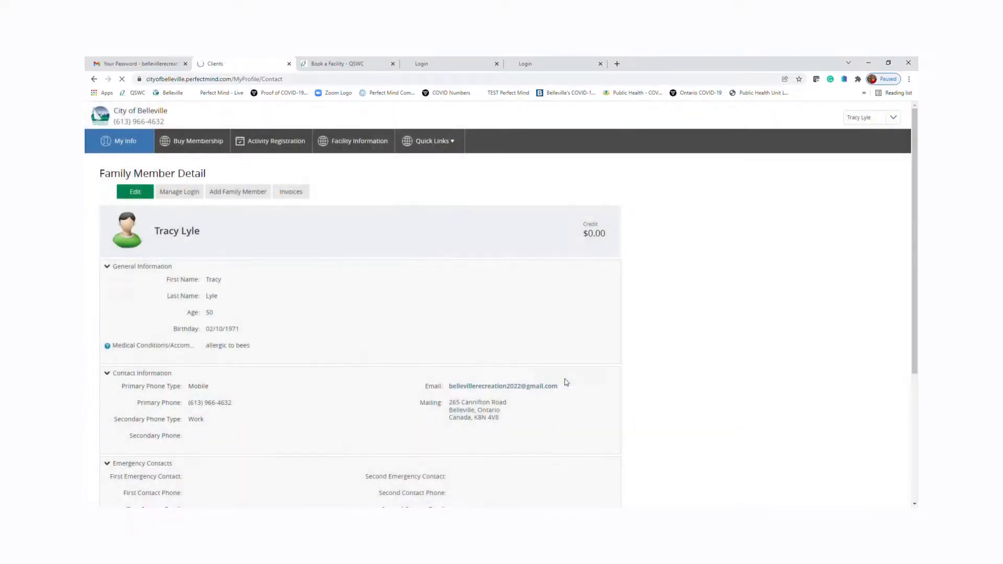